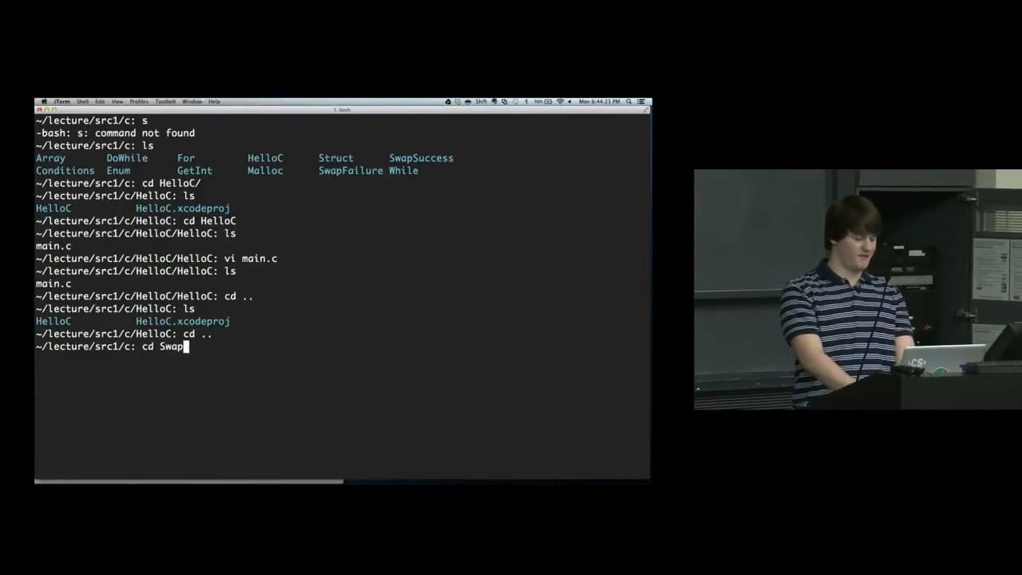
# Change into SwapFailure/SwapFailure and open main.c in vim.
pyautogui.write('Failure/SwapFailure')
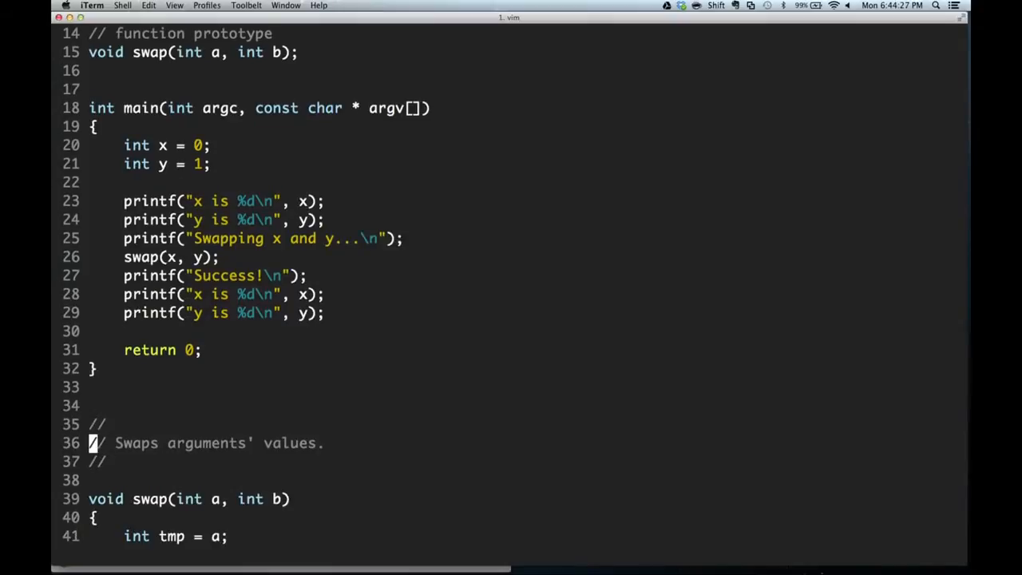
# Read through main.c where swap(x, y) is called by value, then quit vim.
pyautogui.scroll(3)
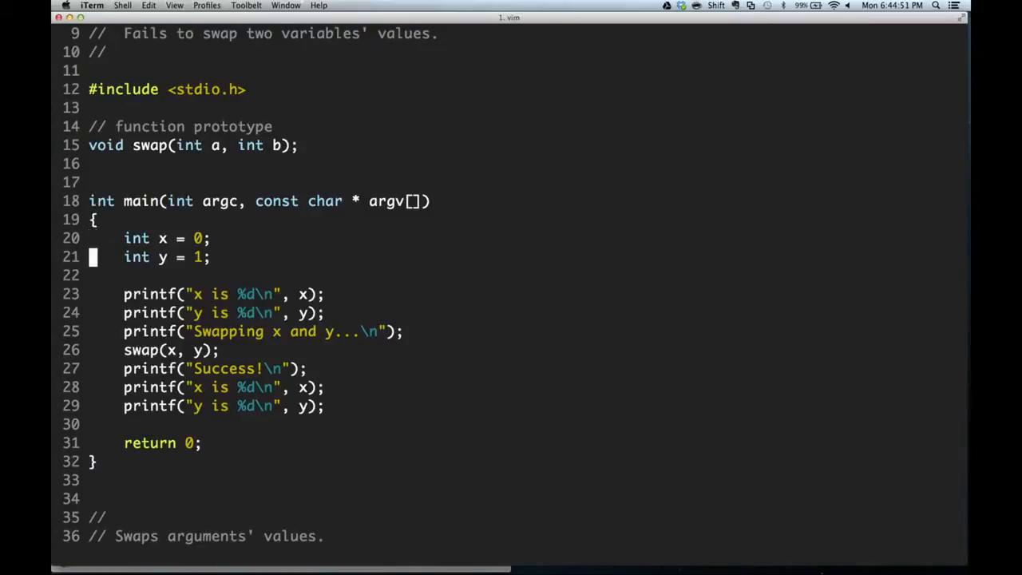
pyautogui.press('V')
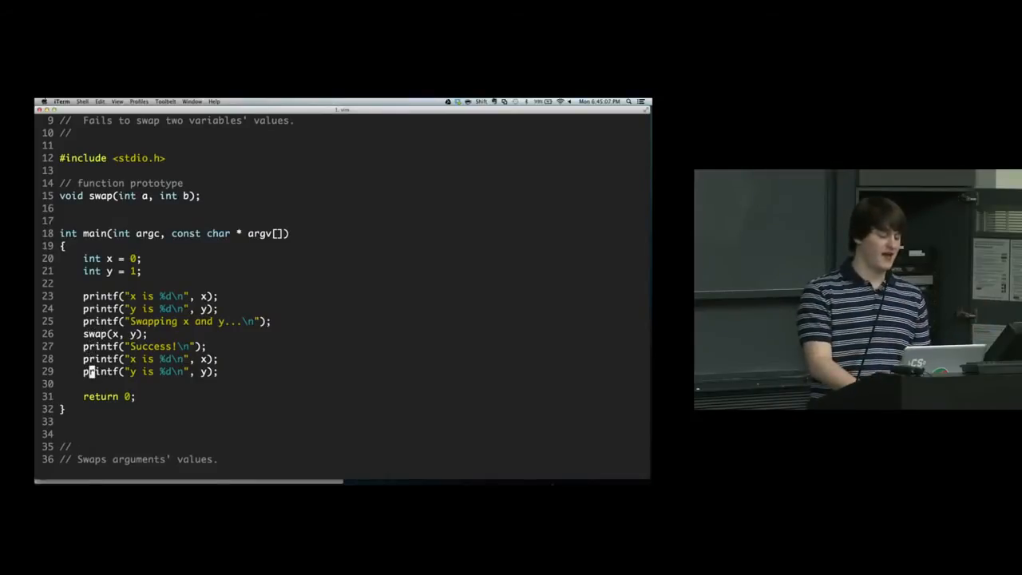
pyautogui.scroll(-3)
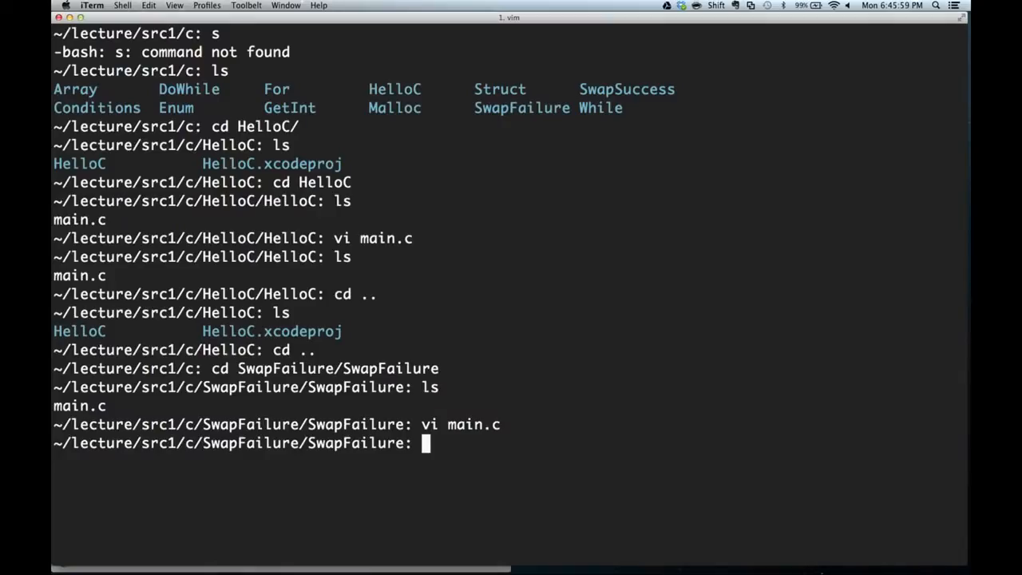
# Change into ../../SwapSuccess/SwapSuccess and open its main.c in vim.
pyautogui.write('cd ../../')
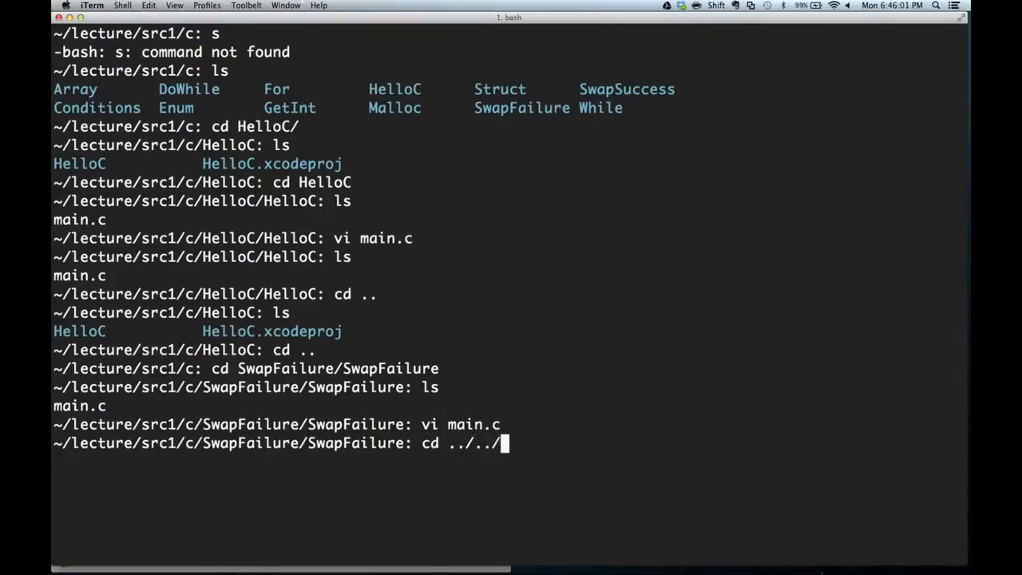
pyautogui.write('SwapS=main.c')
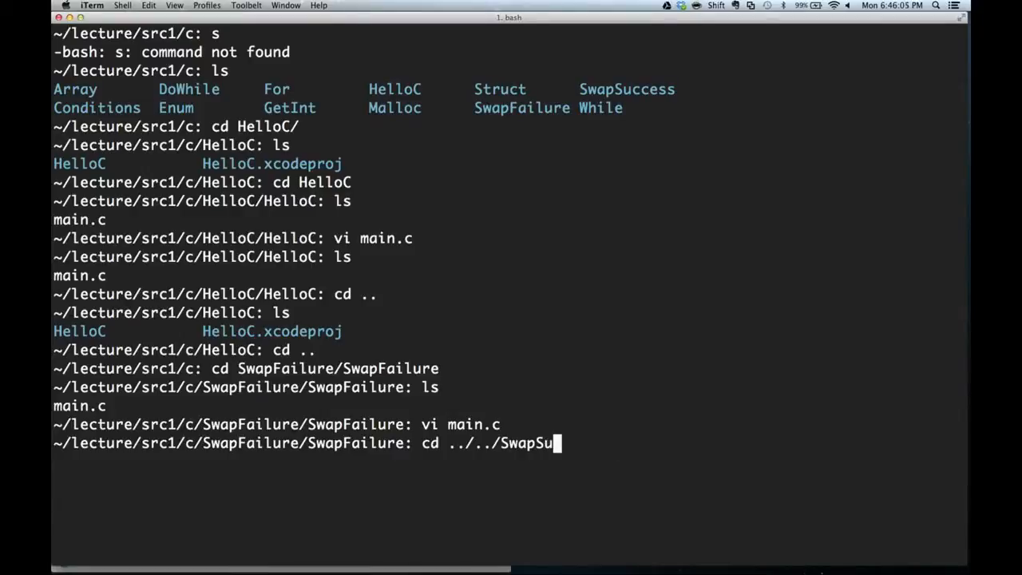
pyautogui.write('ccess/SwapSuccess')
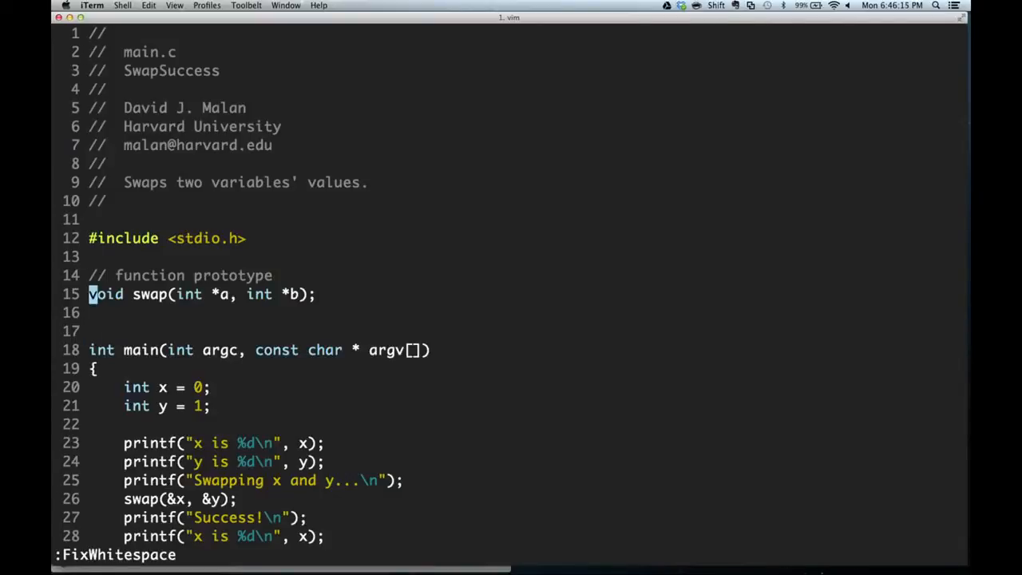
pyautogui.press('v')
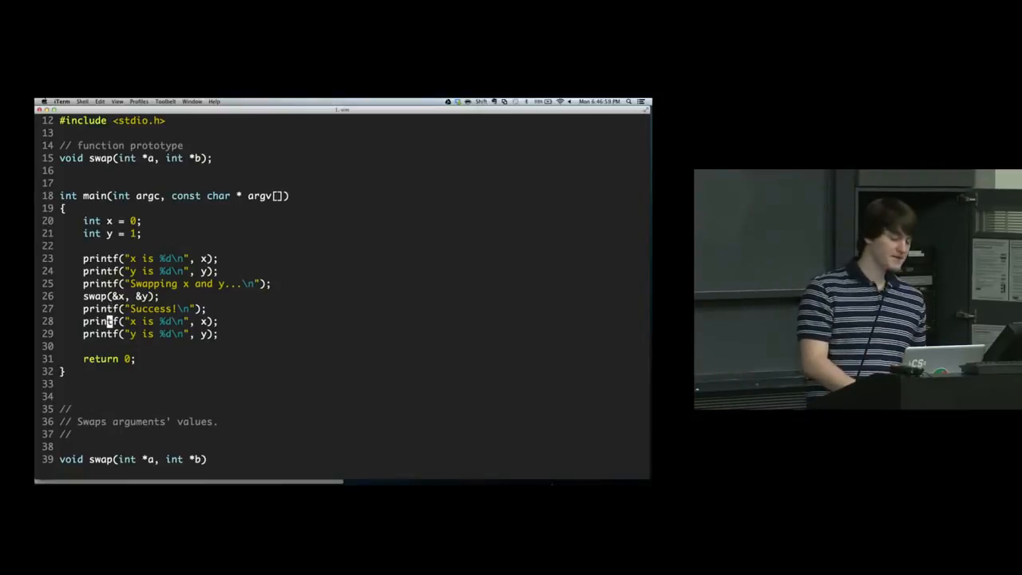
pyautogui.scroll(-3)
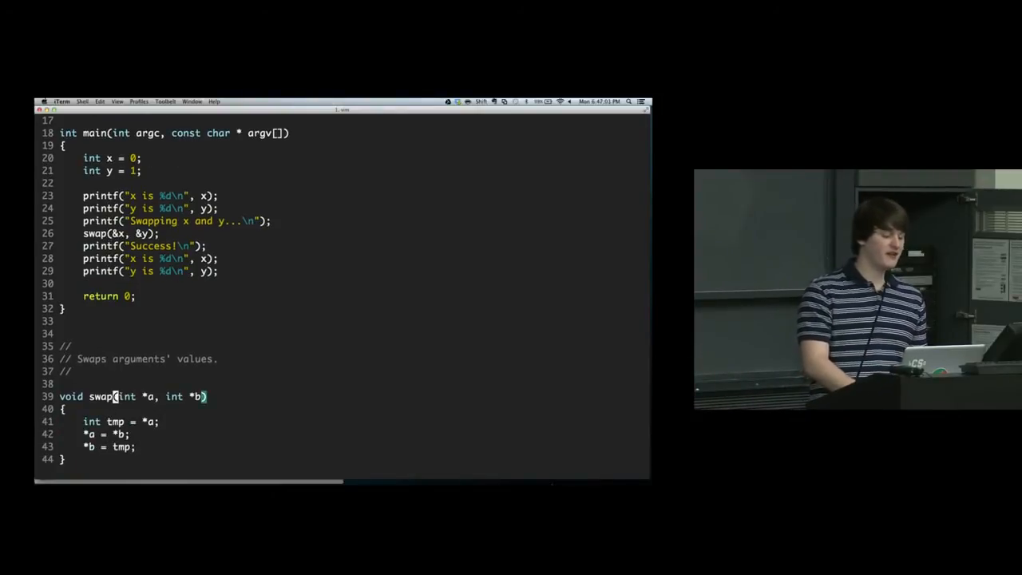